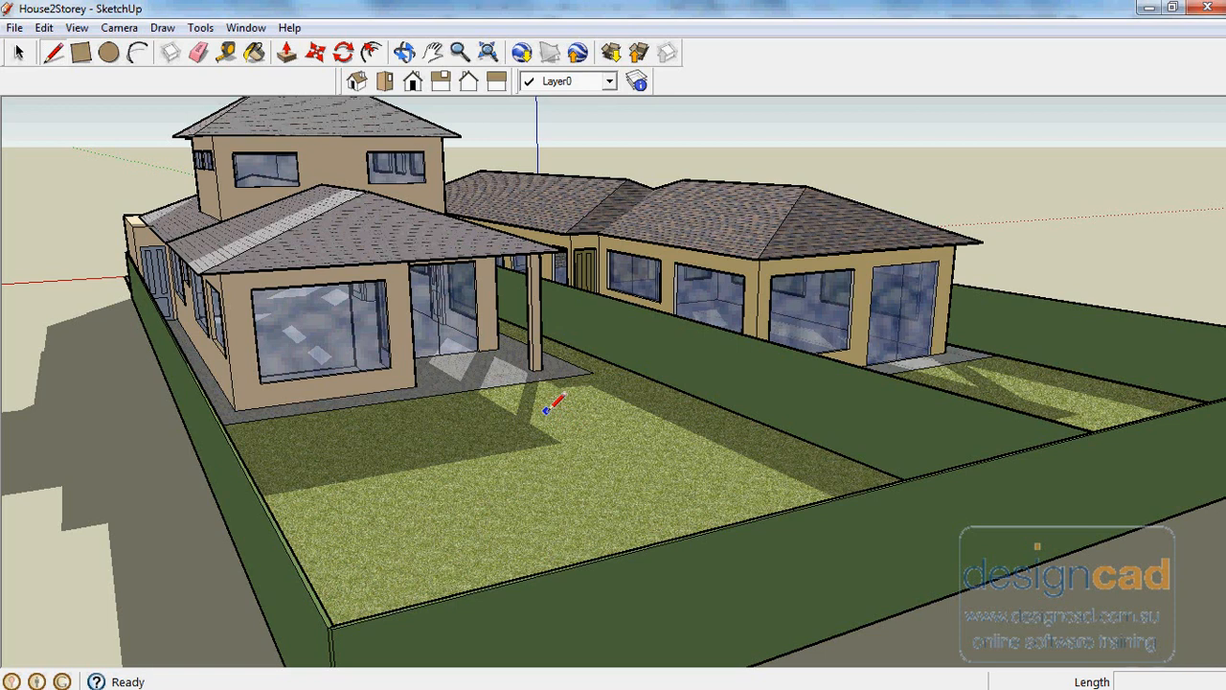
{"action": "mouse_move", "coordinate": [566, 412]}
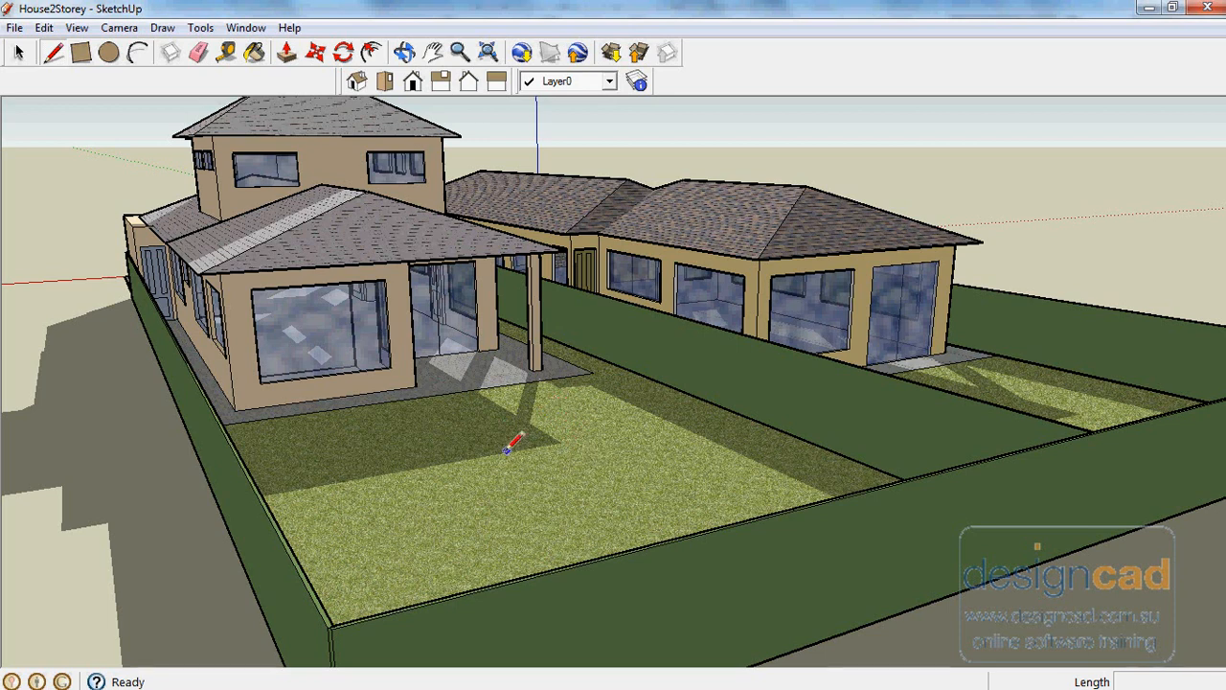
{"action": "mouse_move", "coordinate": [414, 398]}
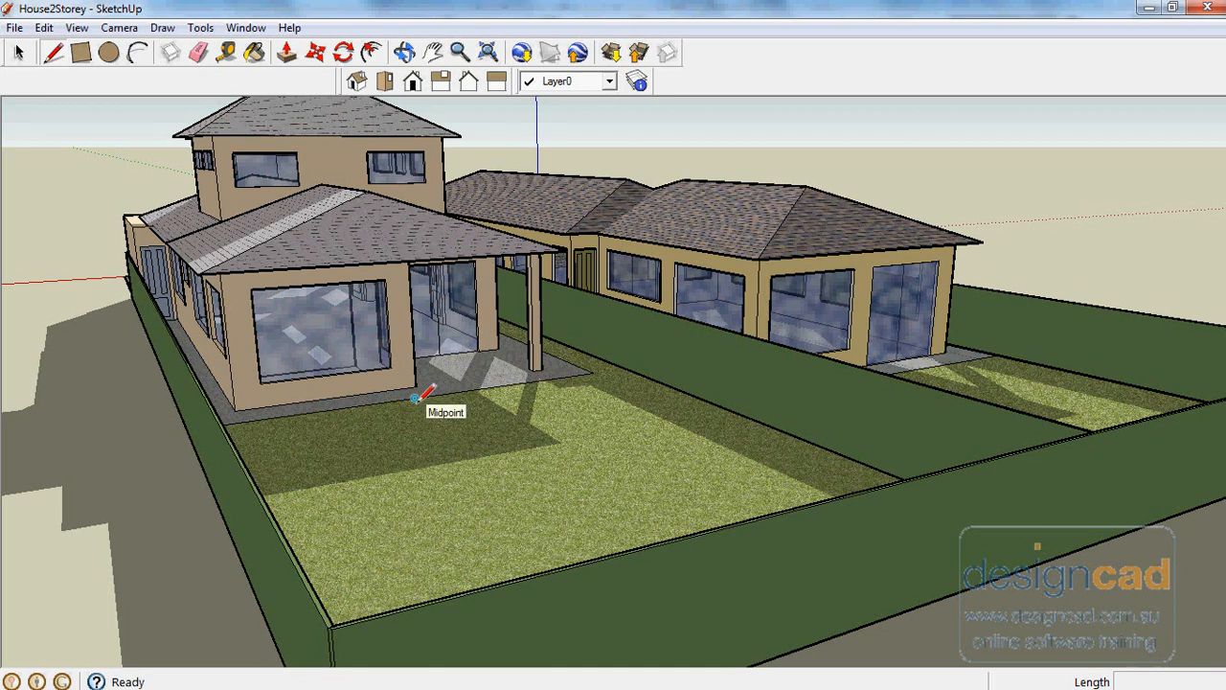
{"action": "mouse_move", "coordinate": [273, 349]}
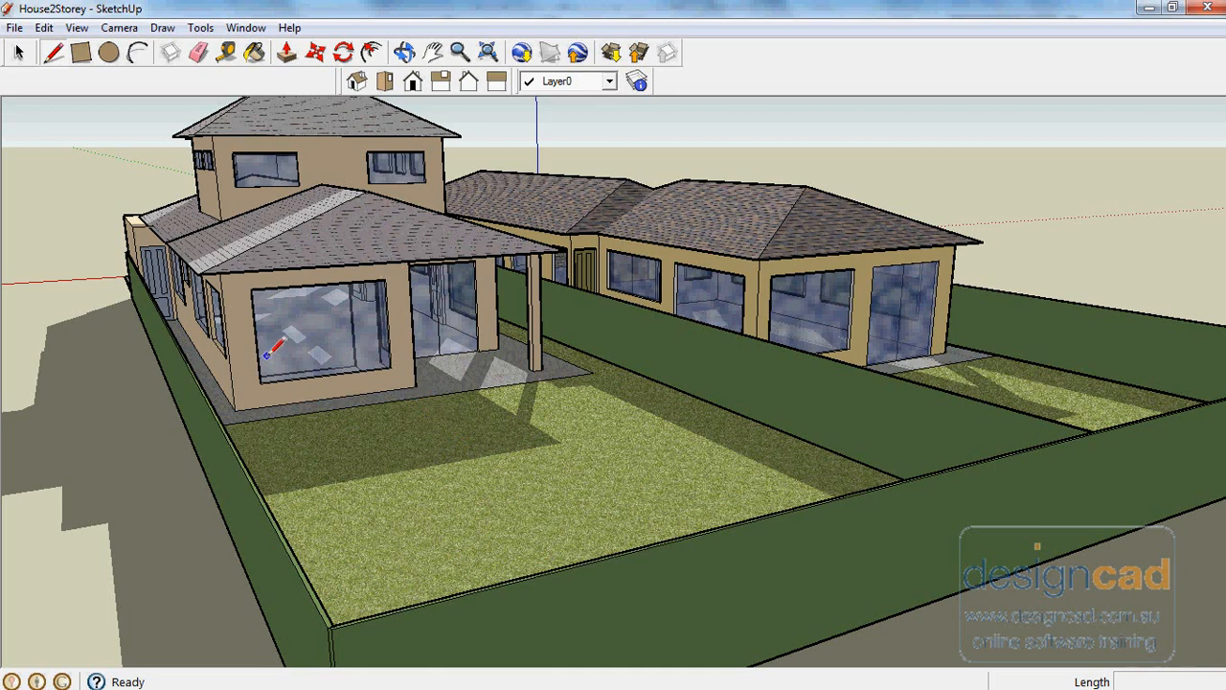
{"action": "mouse_move", "coordinate": [420, 439]}
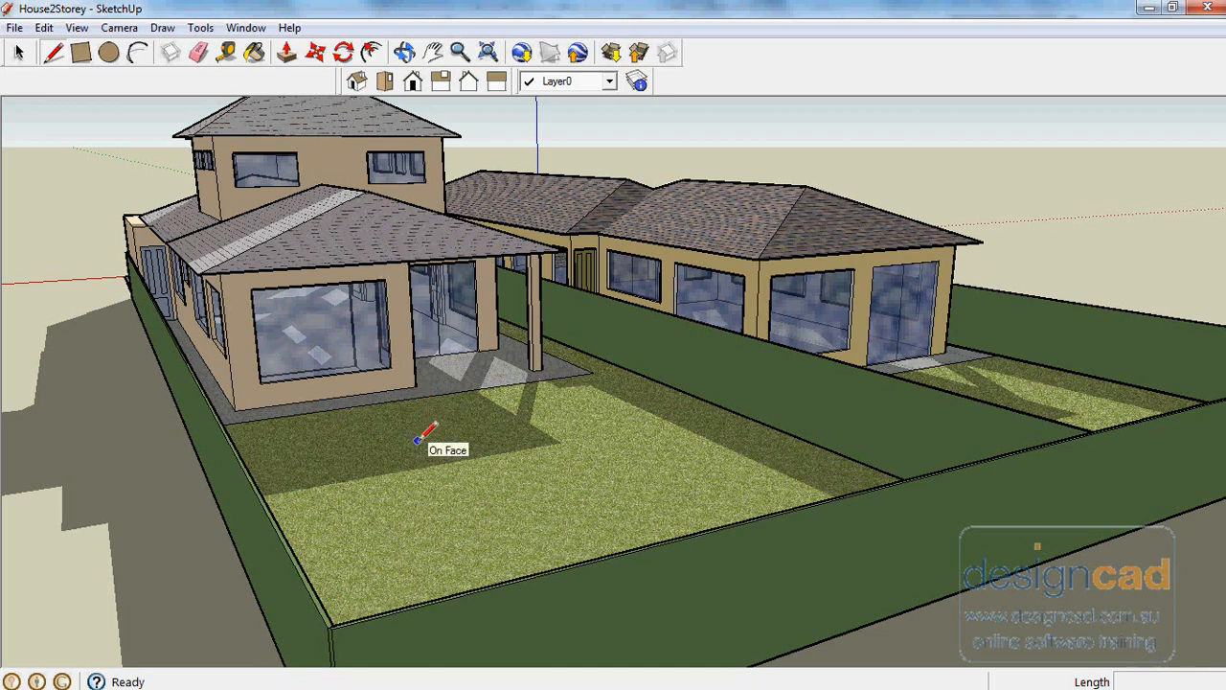
{"action": "mouse_move", "coordinate": [517, 458]}
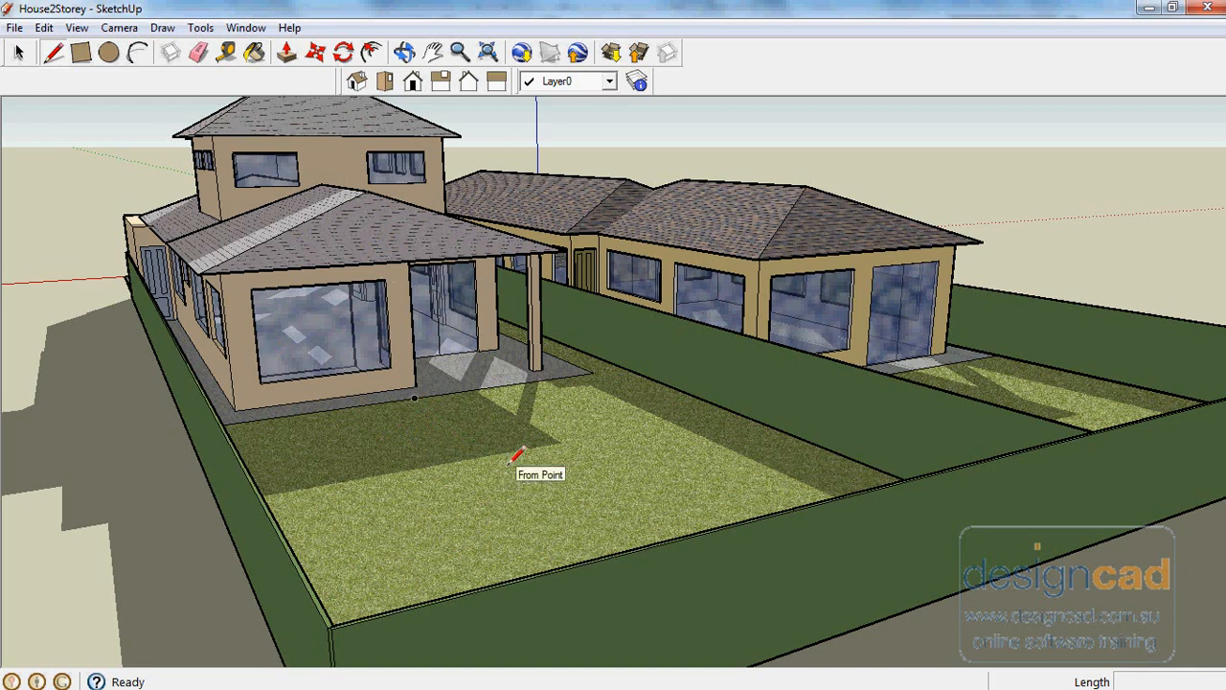
{"action": "mouse_move", "coordinate": [532, 393]}
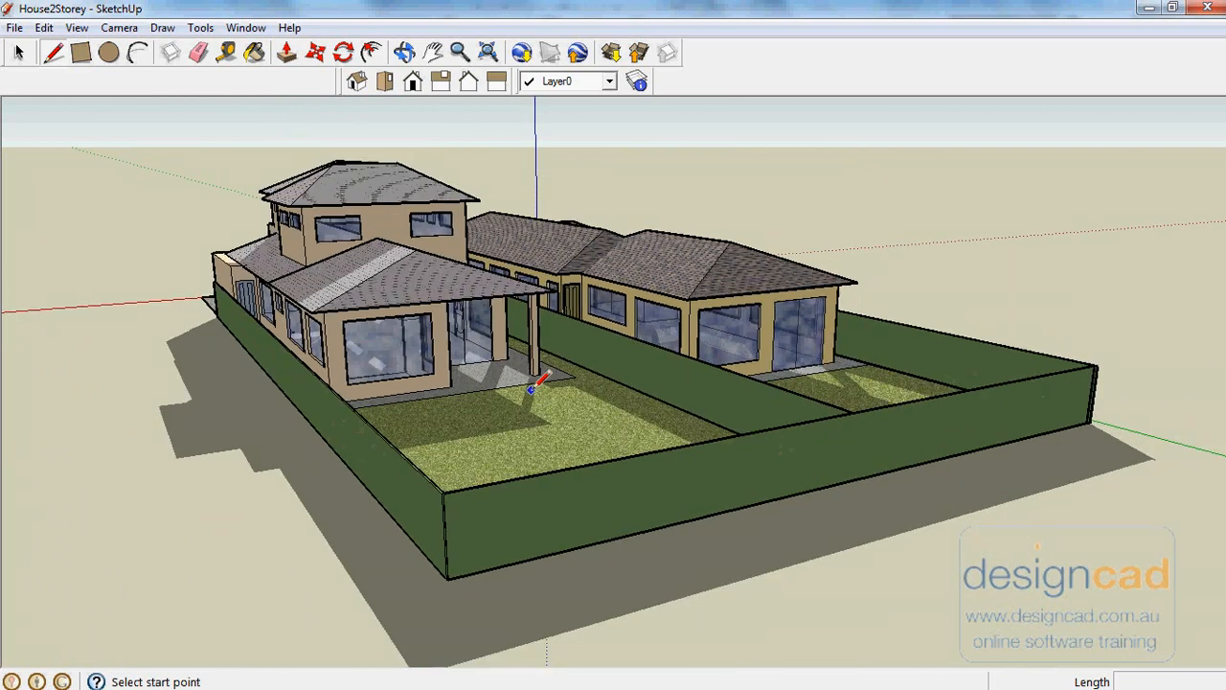
{"action": "mouse_move", "coordinate": [331, 527]}
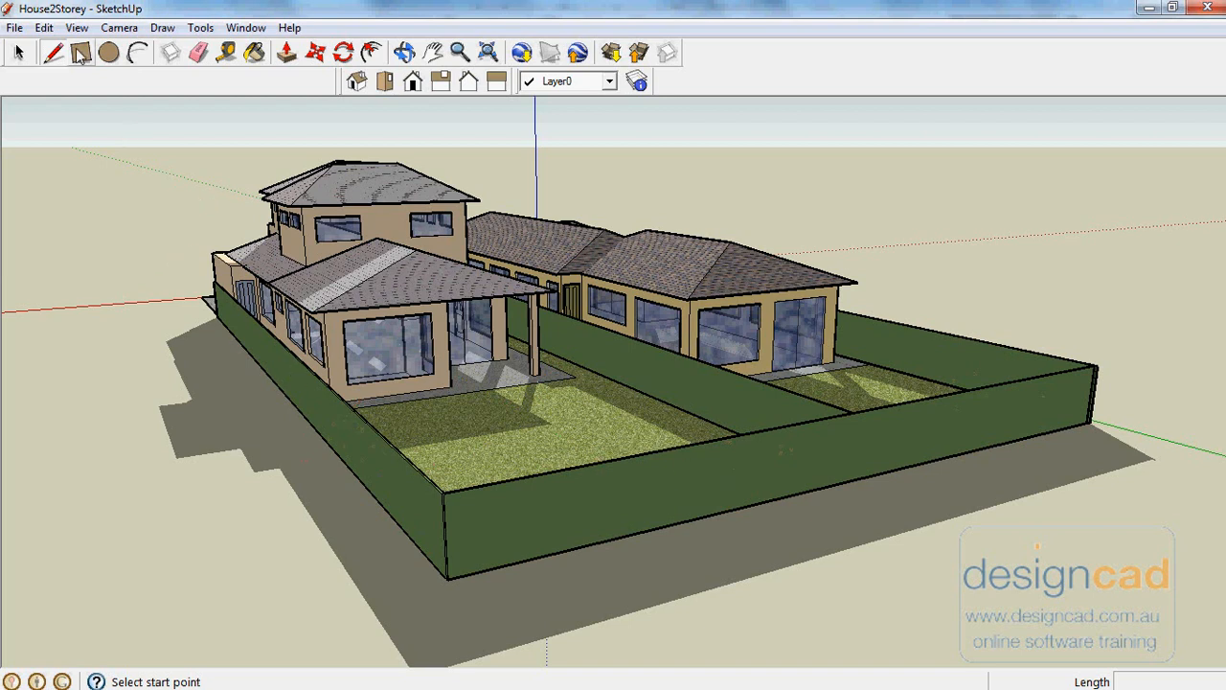
Turn shadows off from the View menu, then turn them back on.
{"action": "left_click", "coordinate": [75, 27]}
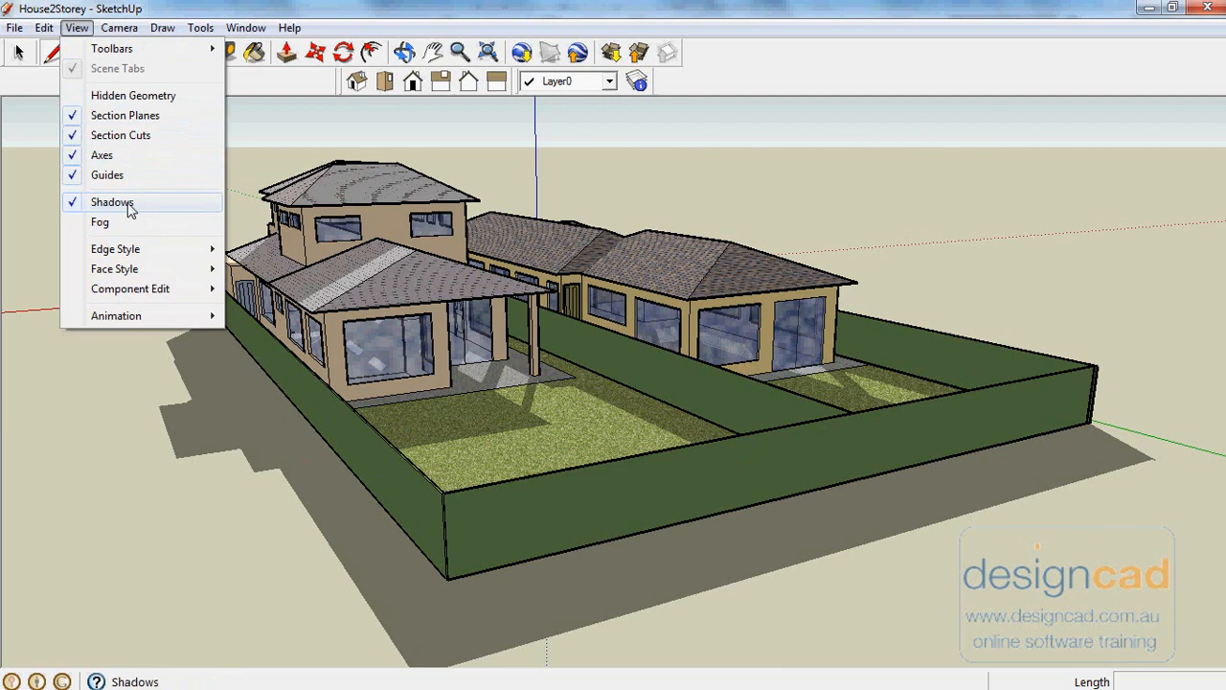
{"action": "left_click", "coordinate": [112, 202]}
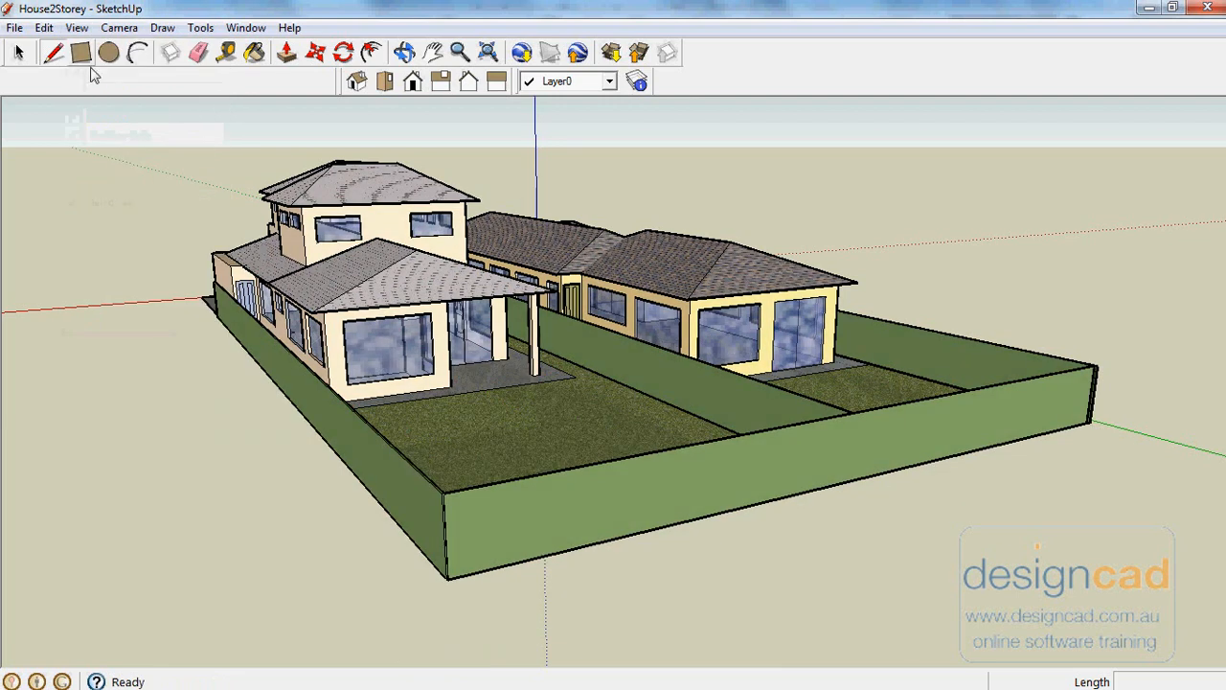
{"action": "left_click", "coordinate": [77, 27]}
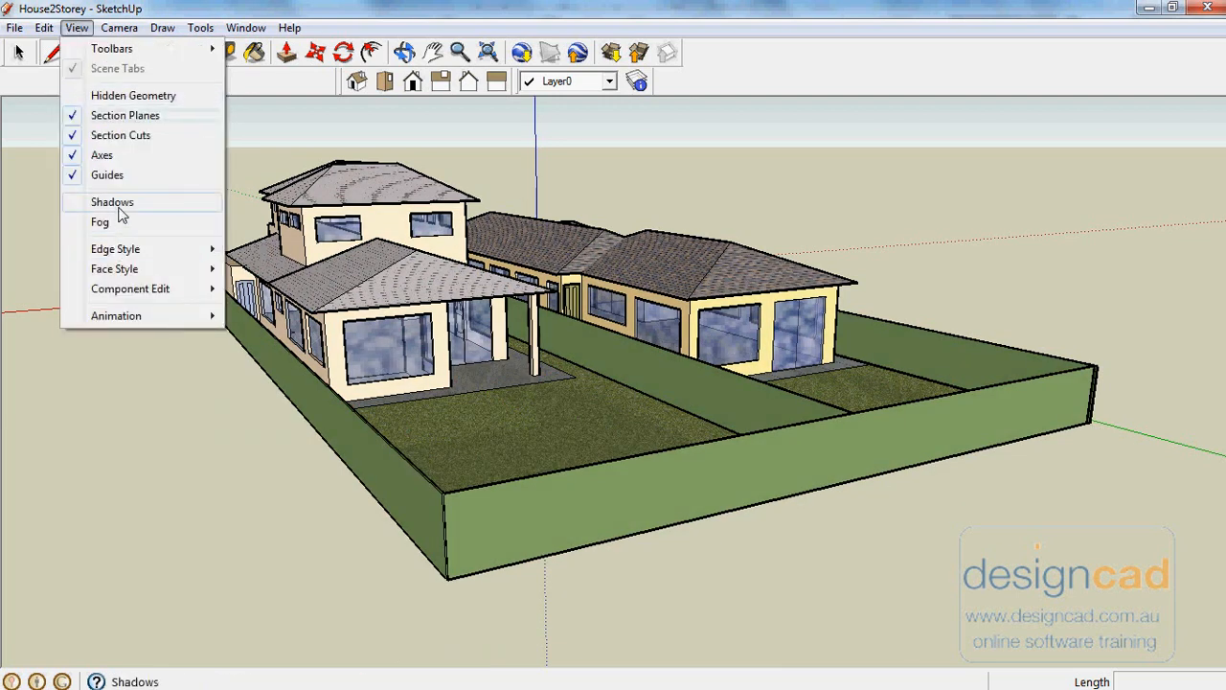
{"action": "left_click", "coordinate": [112, 202]}
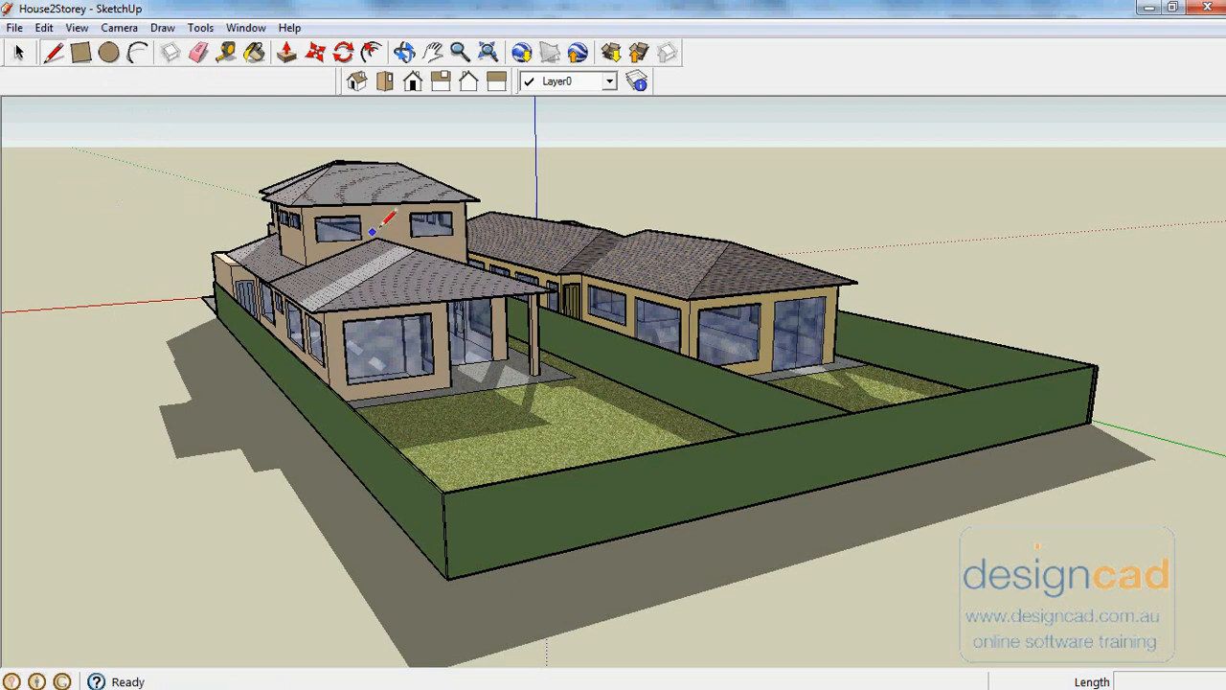
Orbit around the house to see it from further round its side.
{"action": "left_click", "coordinate": [404, 53]}
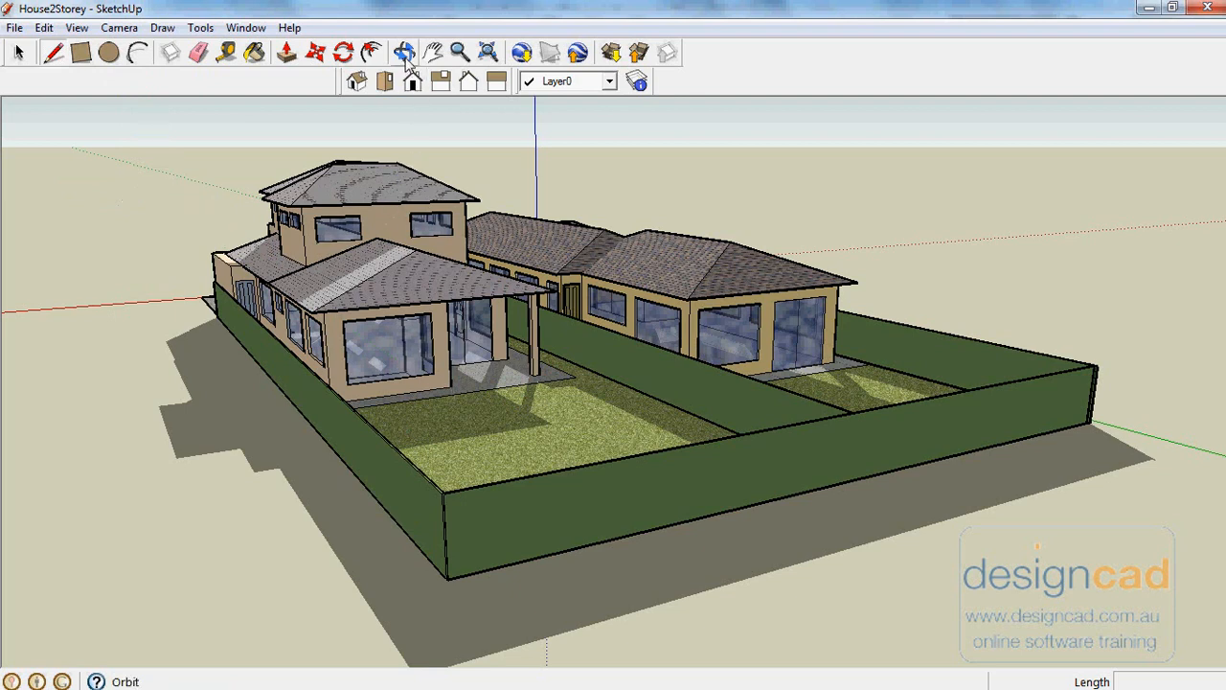
{"action": "left_click", "coordinate": [403, 52]}
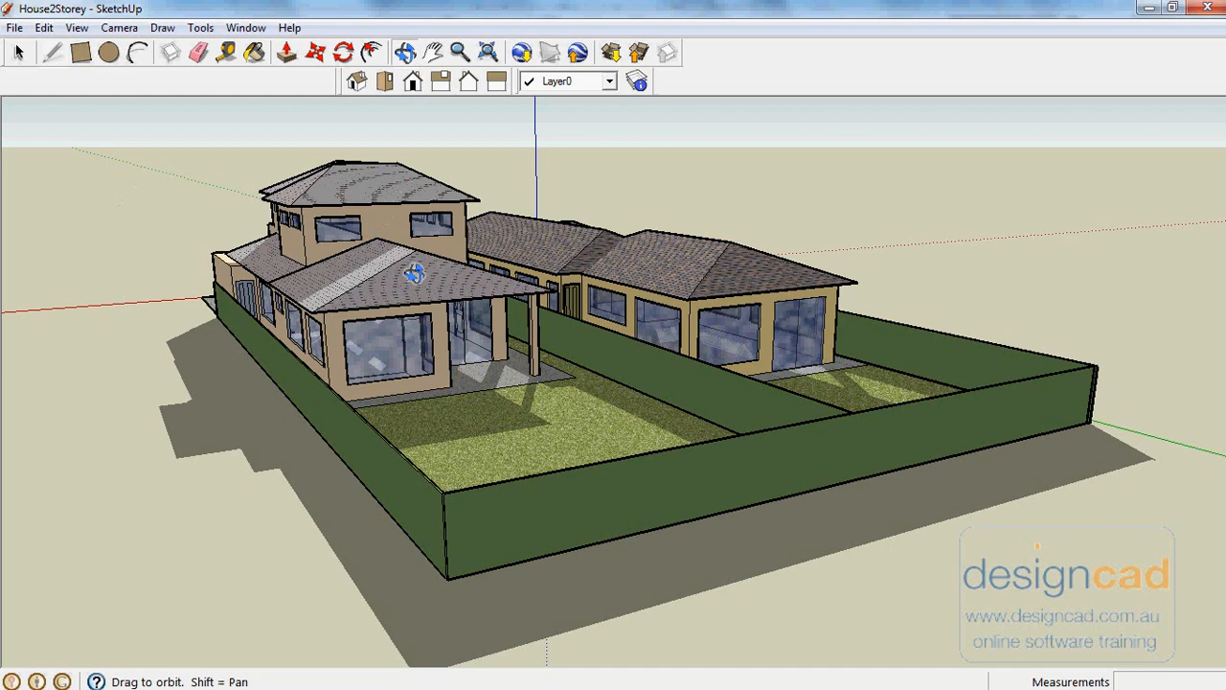
{"action": "left_click_drag", "start_coordinate": [415, 274], "coordinate": [446, 314]}
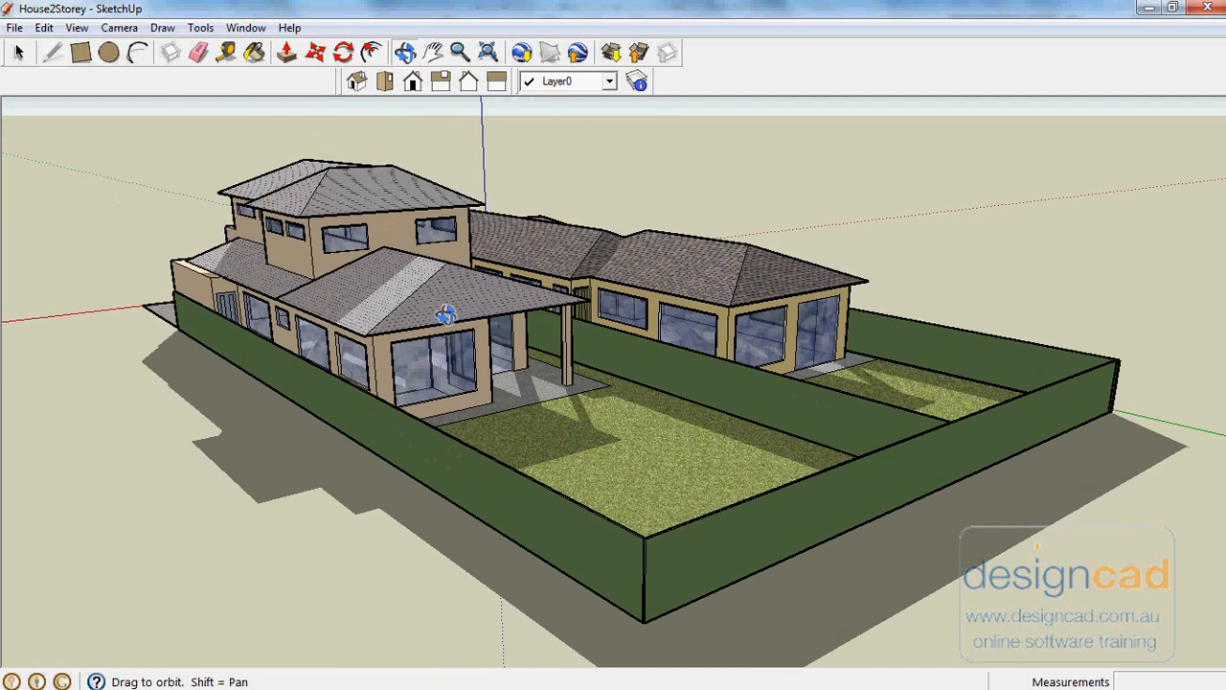
{"action": "mouse_move", "coordinate": [417, 105]}
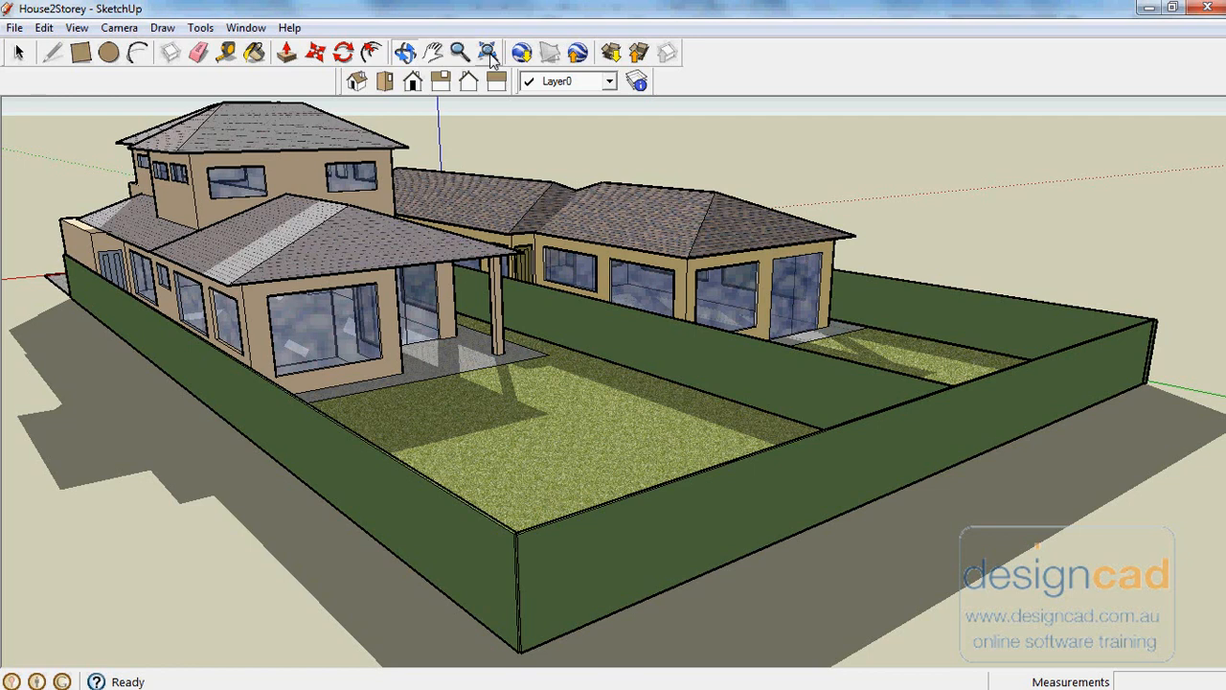
{"action": "left_click", "coordinate": [14, 27]}
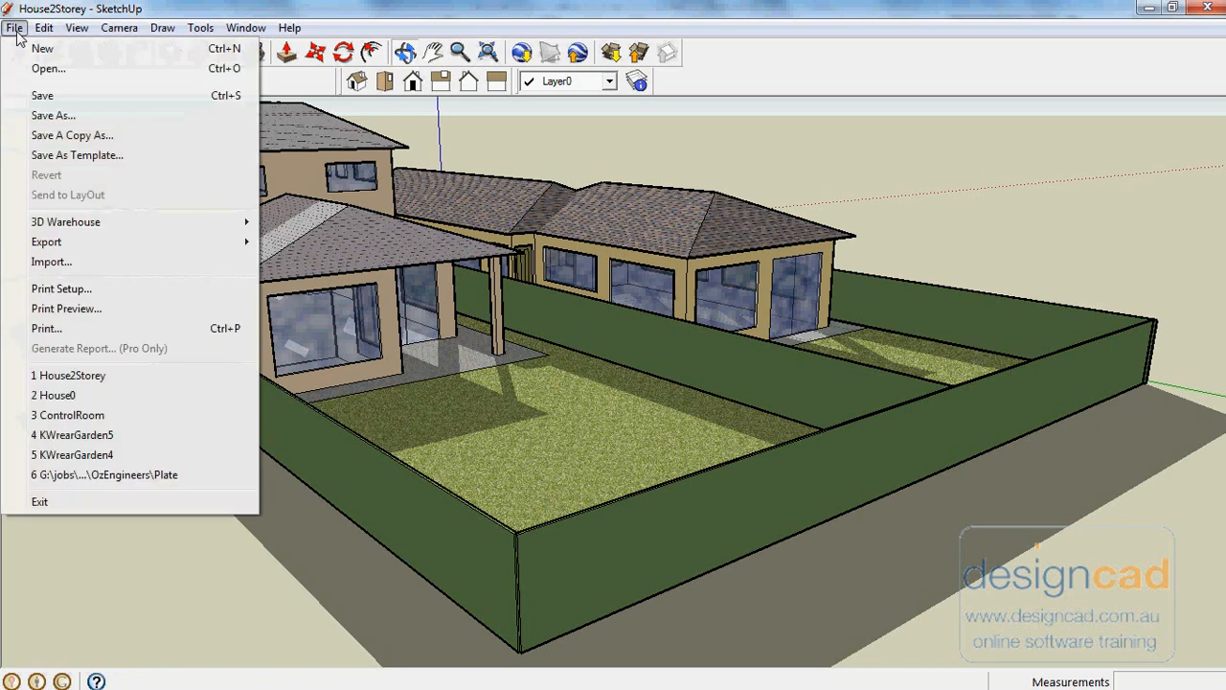
Open the recent ControlRoom model and show its Home scene.
{"action": "left_click", "coordinate": [67, 415]}
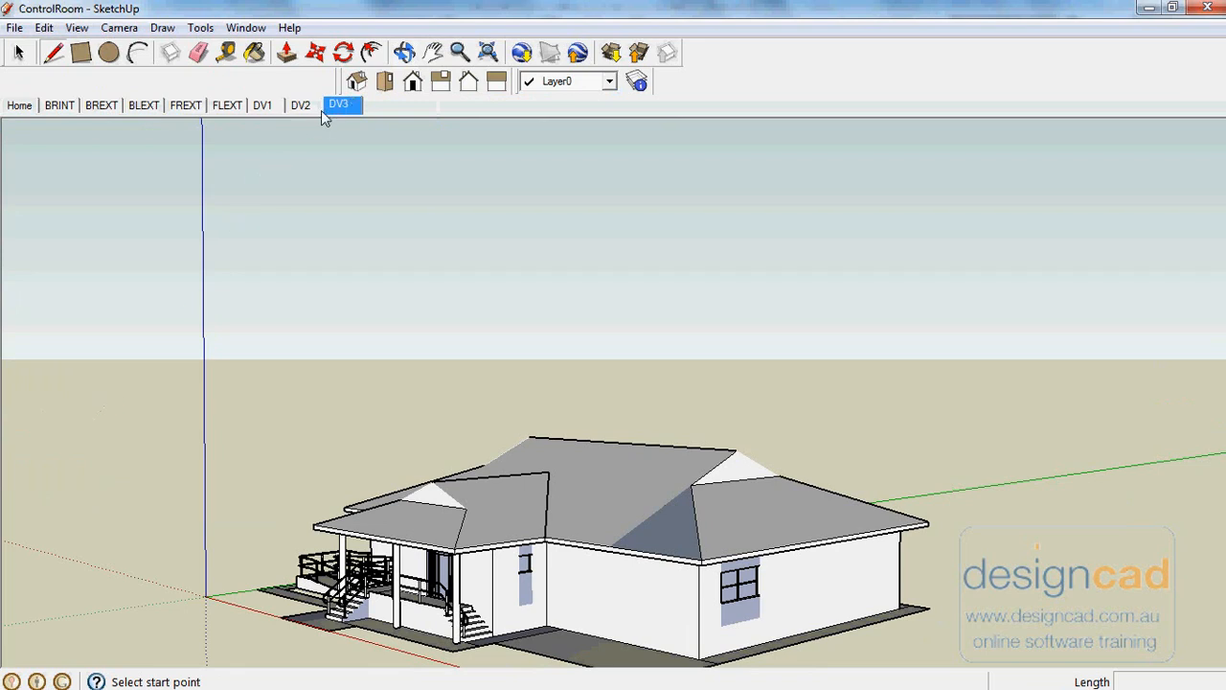
{"action": "mouse_move", "coordinate": [40, 196]}
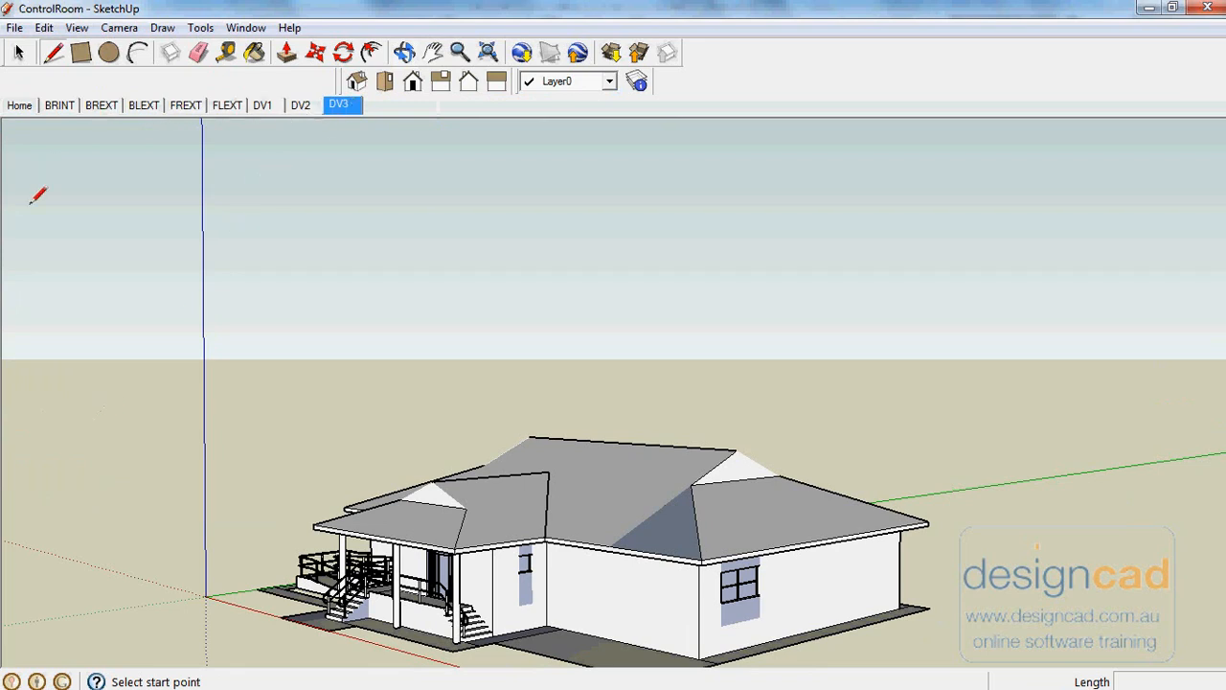
{"action": "mouse_move", "coordinate": [32, 115]}
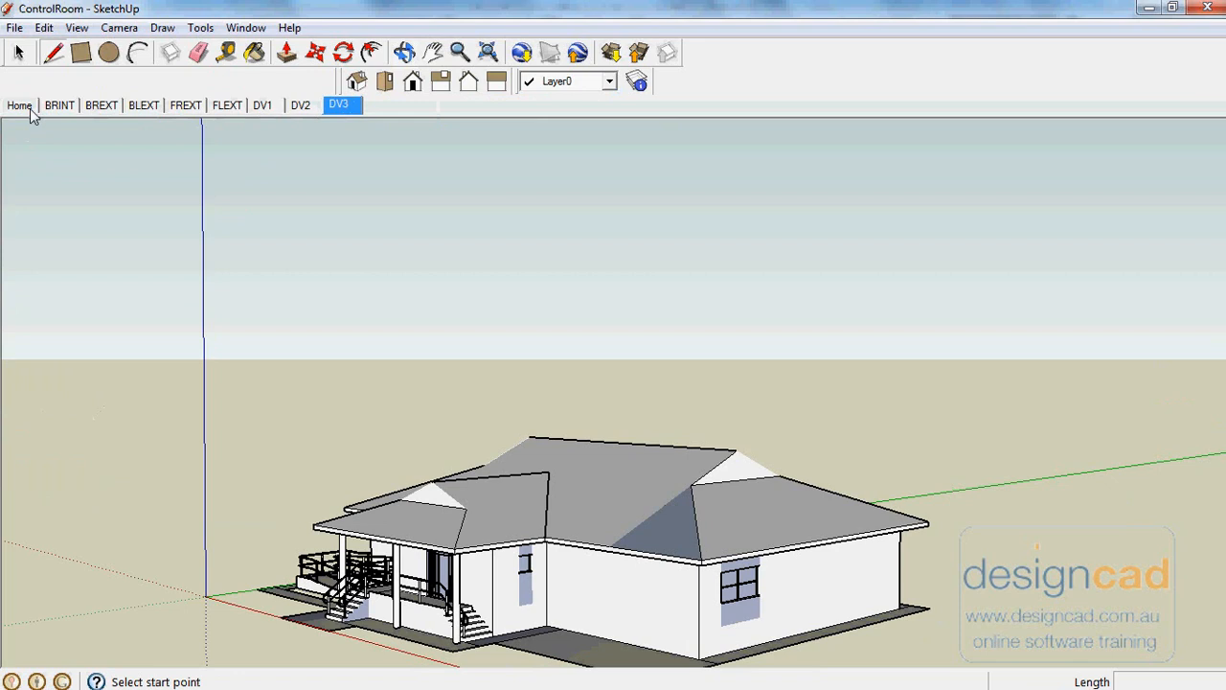
{"action": "left_click", "coordinate": [19, 105]}
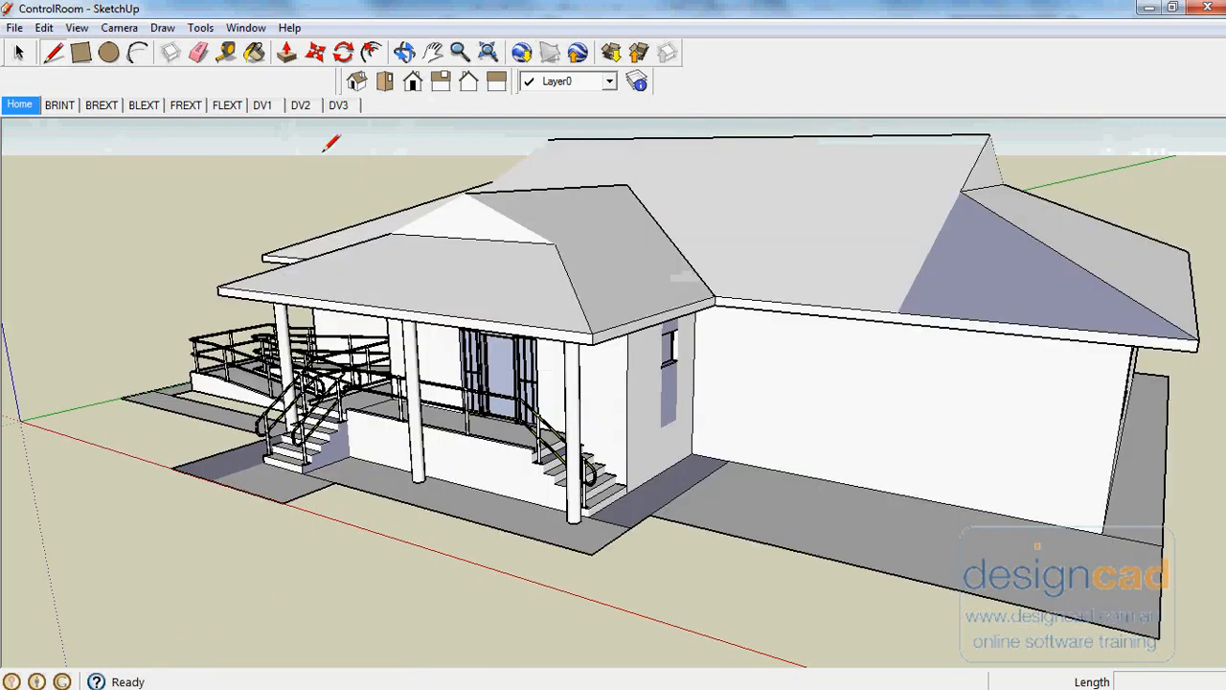
Step through the BRINT, BREXT and BLEXT scenes, ending on DV1.
{"action": "left_click", "coordinate": [59, 104]}
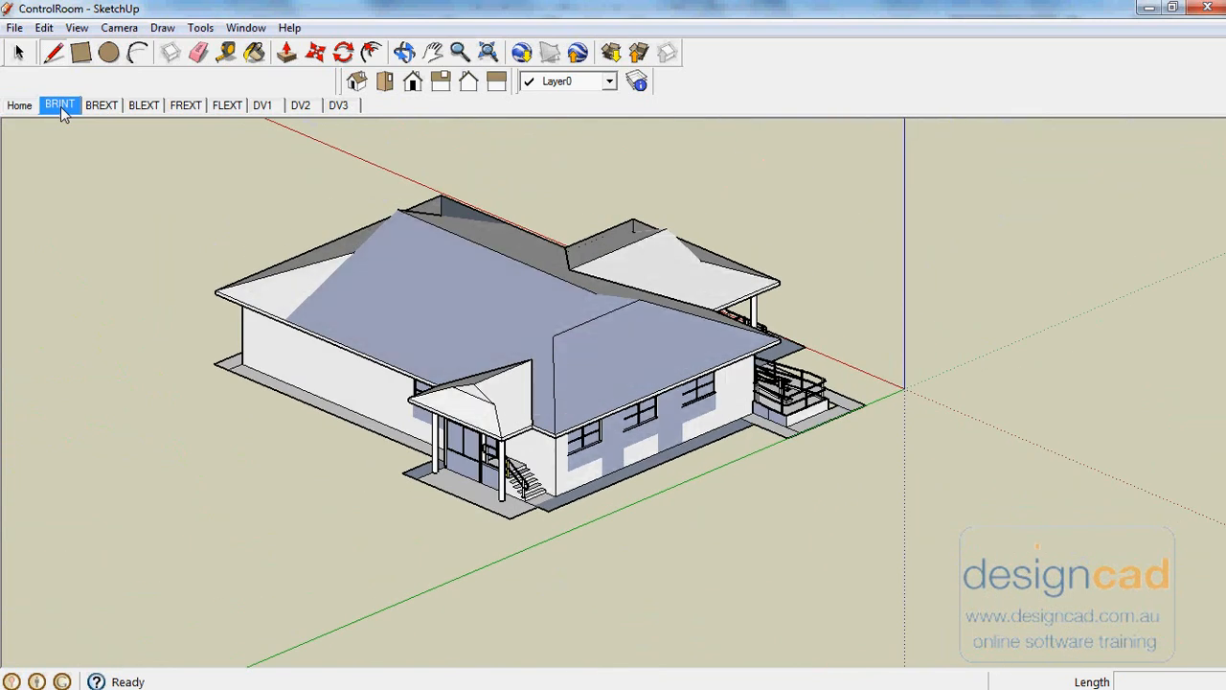
{"action": "left_click", "coordinate": [101, 104]}
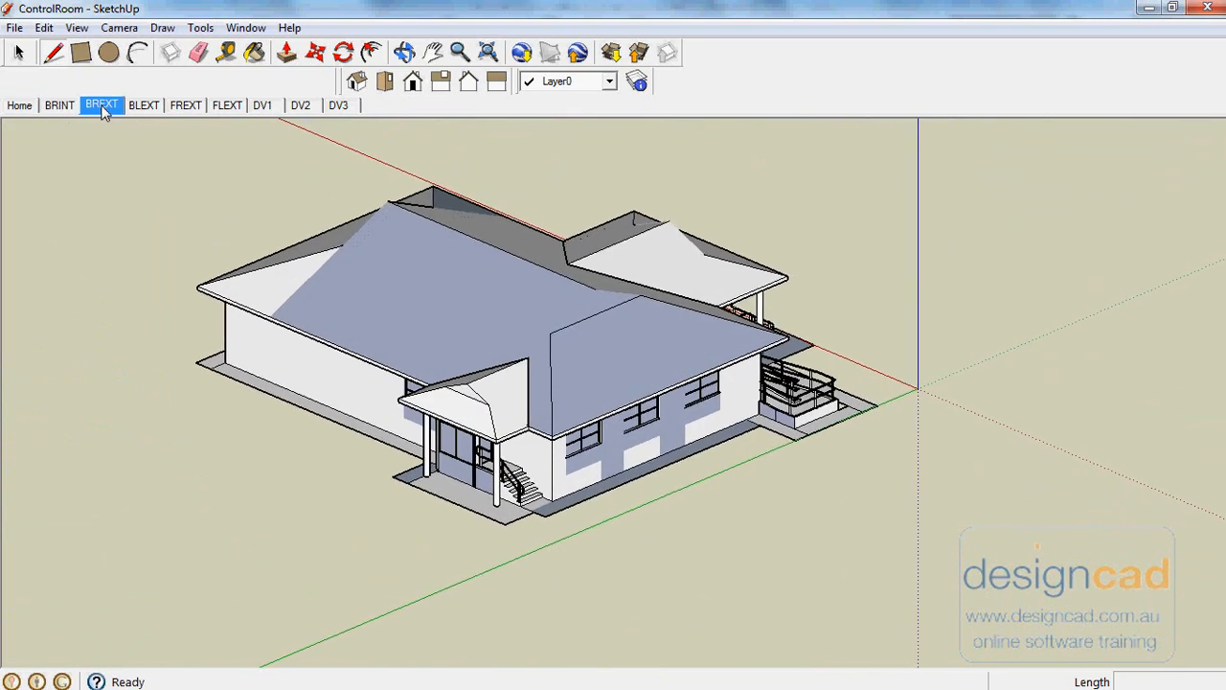
{"action": "left_click", "coordinate": [142, 105]}
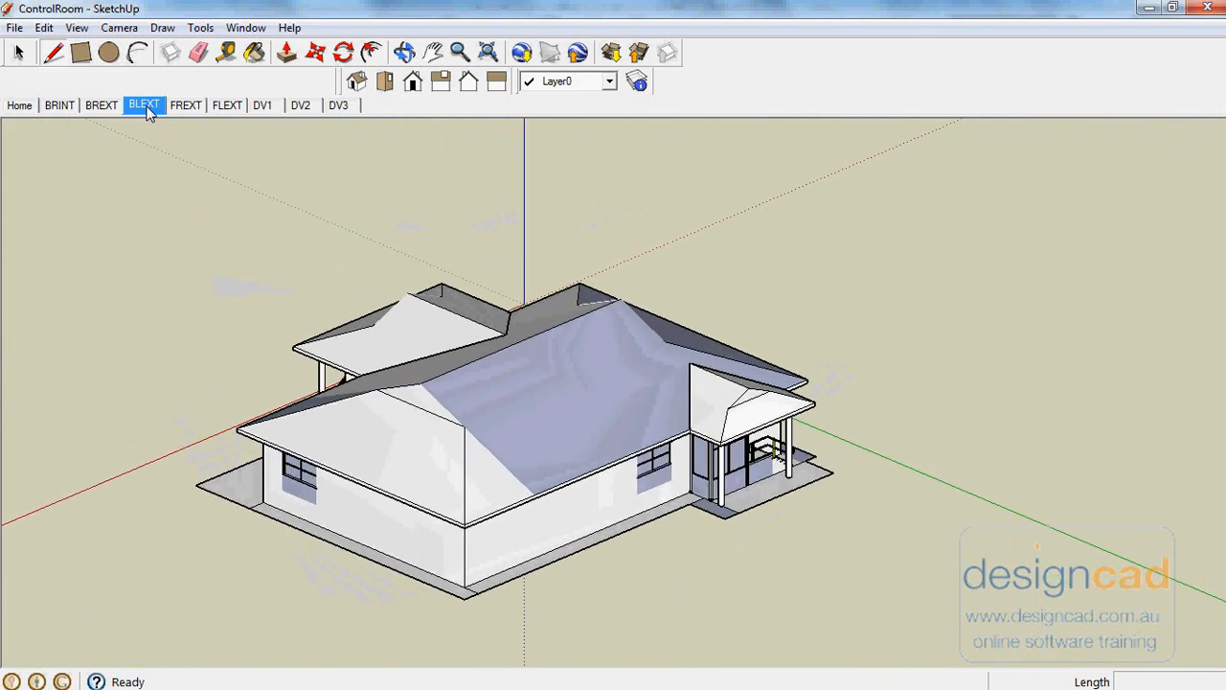
{"action": "left_click", "coordinate": [261, 106]}
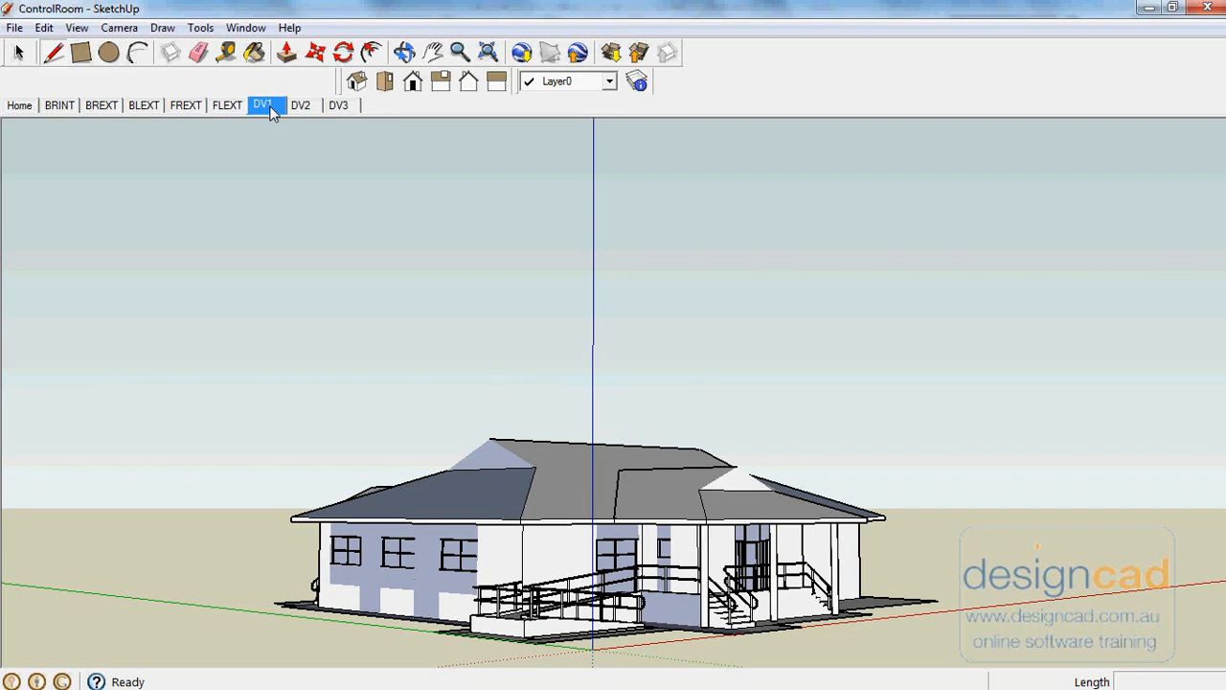
{"action": "mouse_move", "coordinate": [266, 122]}
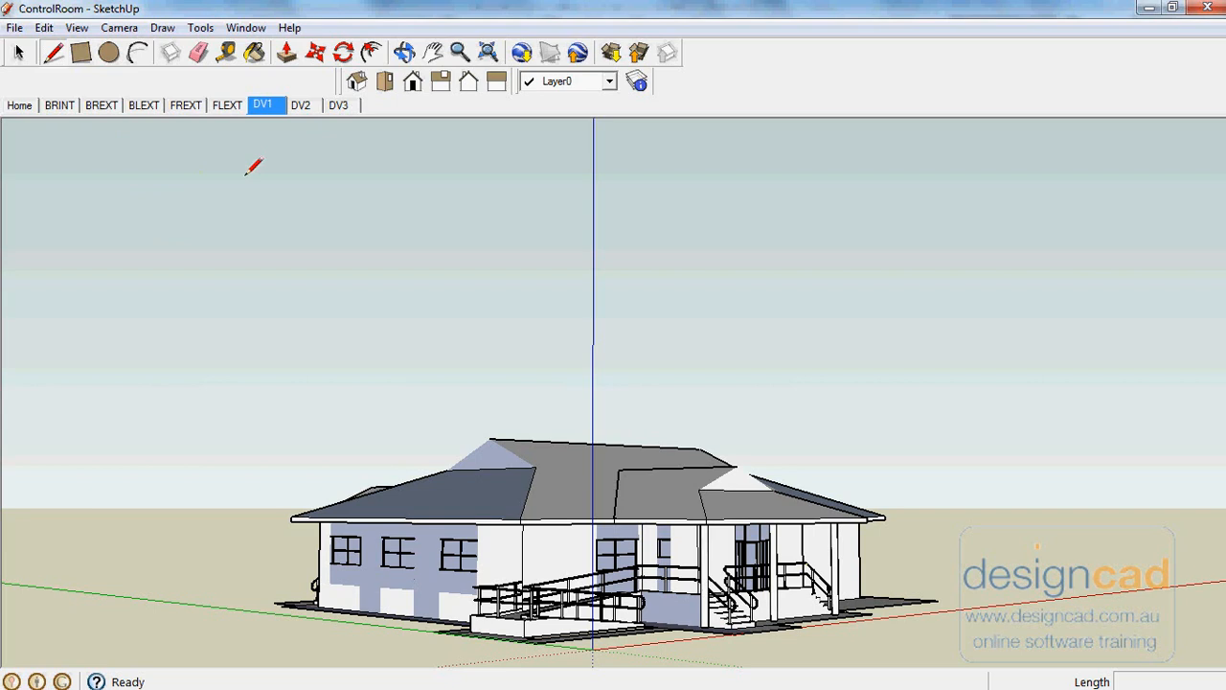
{"action": "mouse_move", "coordinate": [287, 187]}
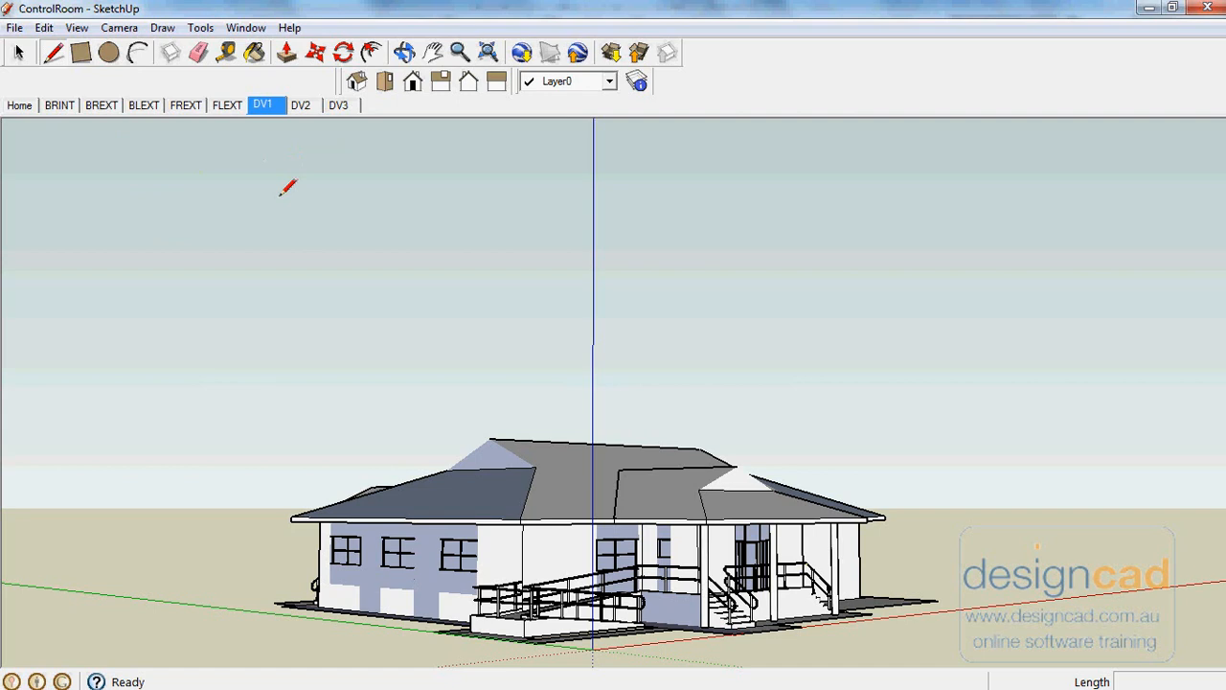
{"action": "mouse_move", "coordinate": [113, 71]}
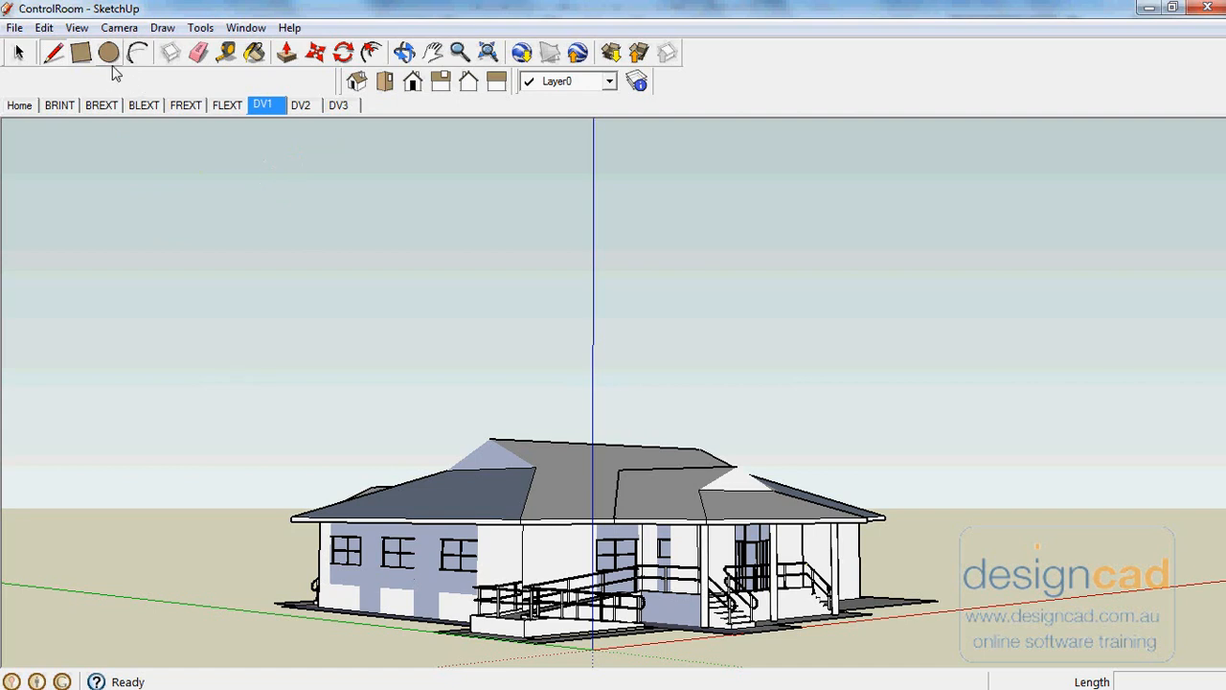
Set the face style to X-ray from the View menu.
{"action": "left_click", "coordinate": [76, 26]}
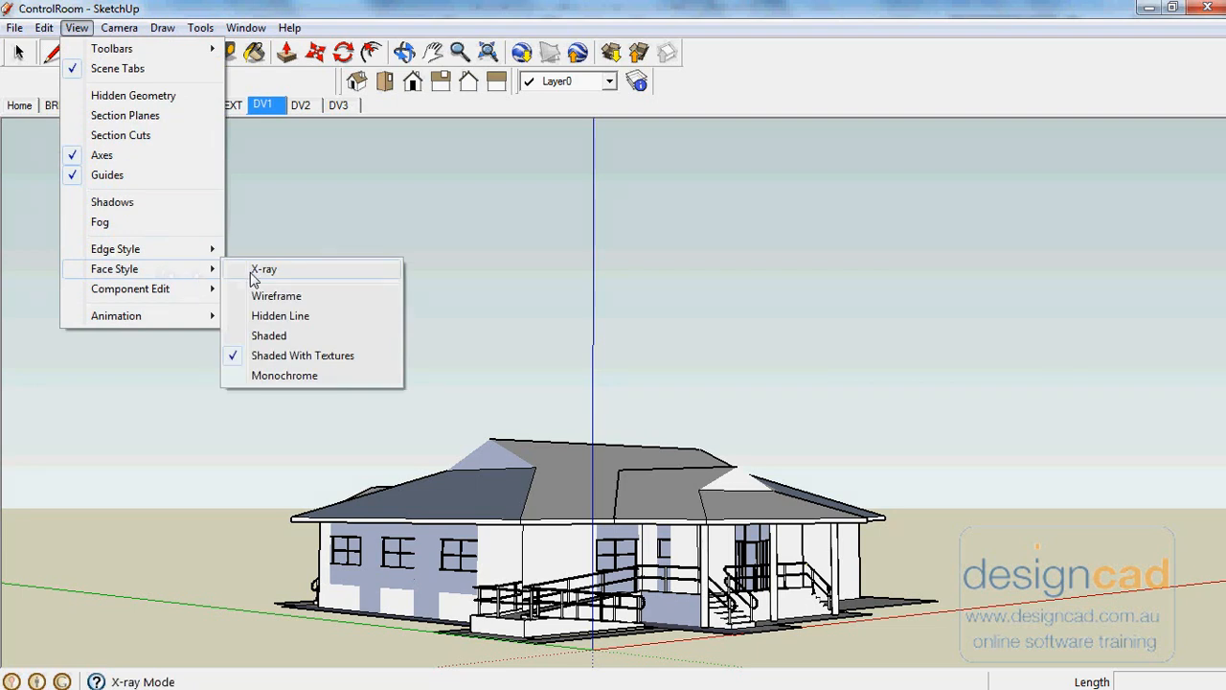
{"action": "left_click", "coordinate": [263, 269]}
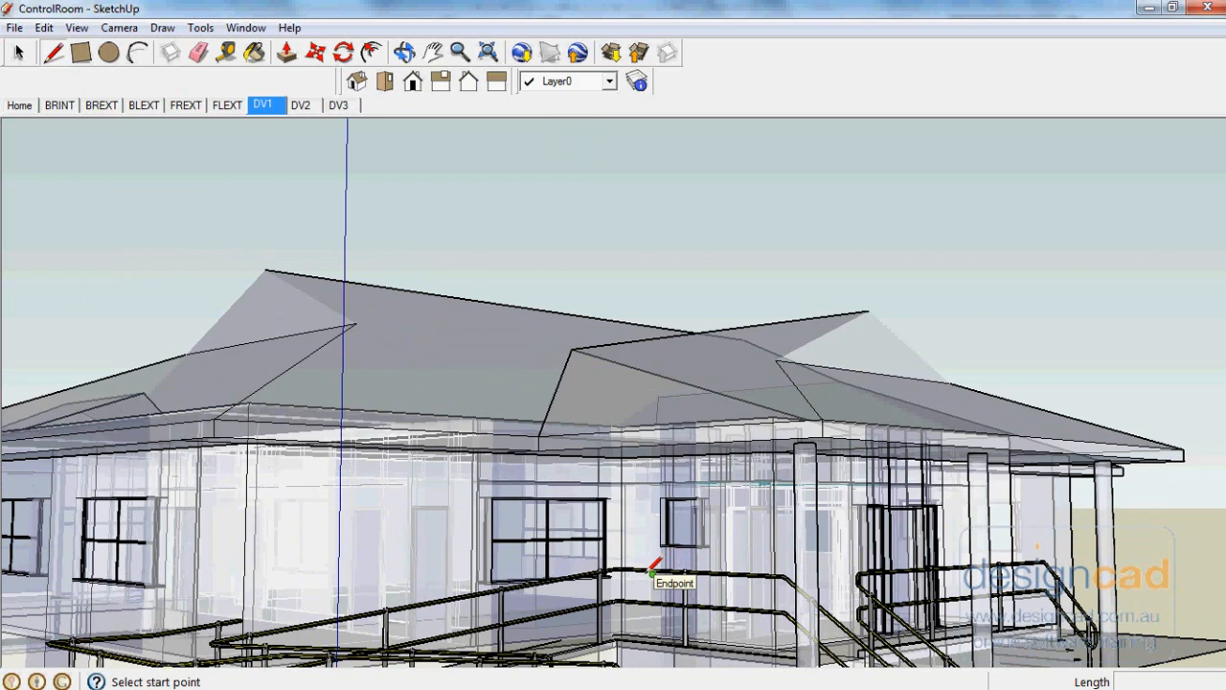
{"action": "mouse_move", "coordinate": [653, 572]}
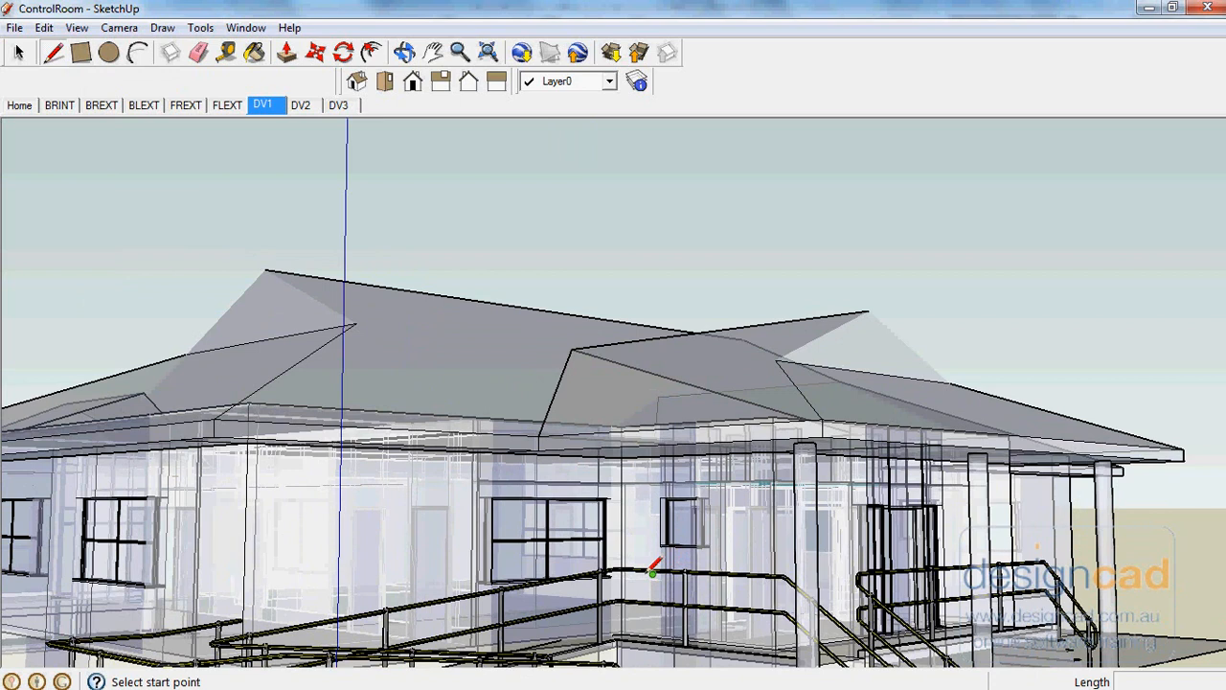